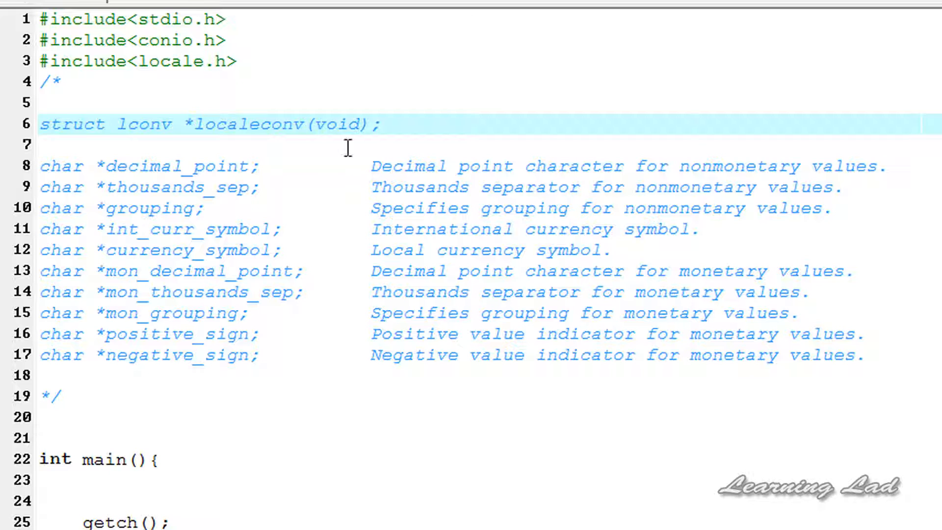
Highlight localeconv and then the word locale in the include line of the source.
{"action": "double_click", "coordinate": [276, 124]}
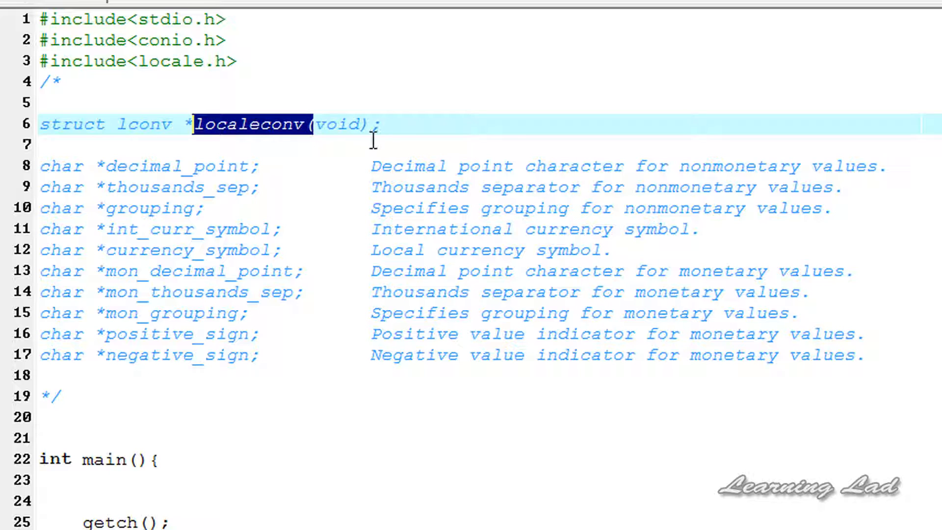
{"action": "left_click", "coordinate": [295, 124]}
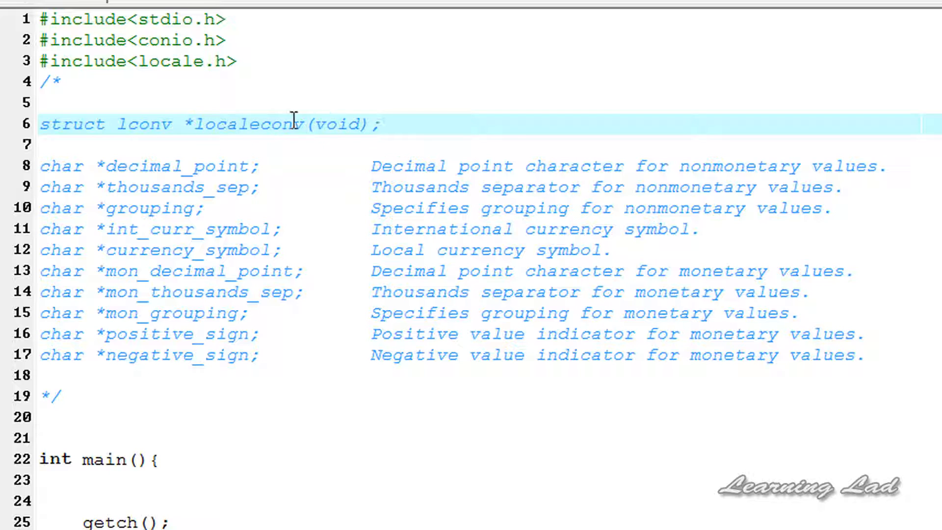
{"action": "mouse_move", "coordinate": [135, 62]}
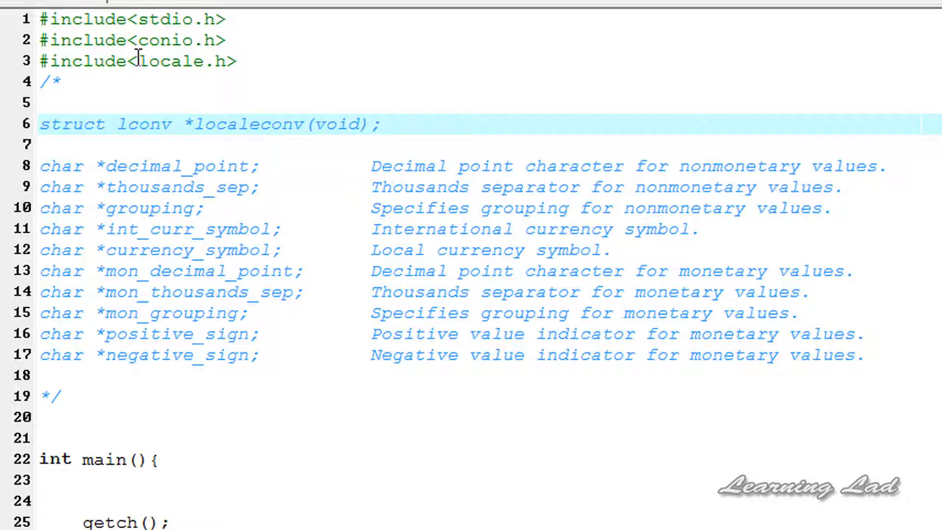
{"action": "double_click", "coordinate": [180, 62]}
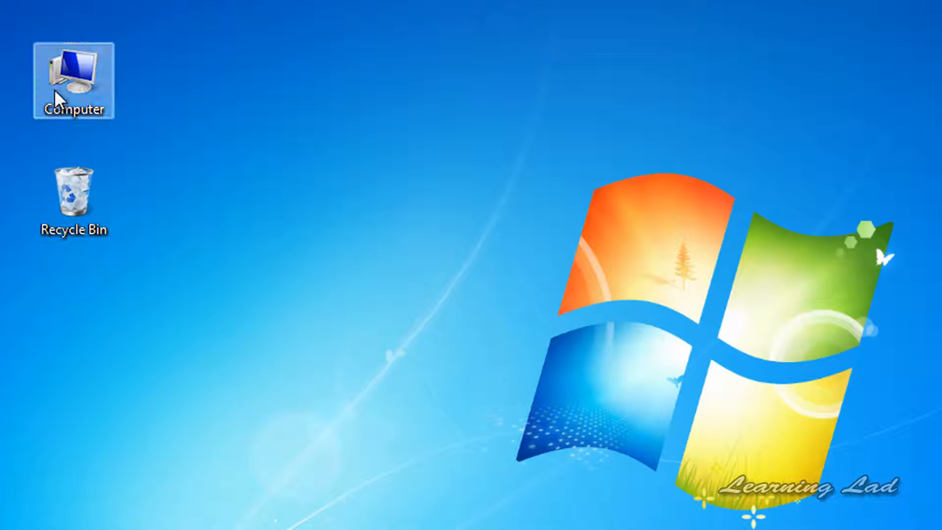
Browse Computer to Dev-Cpp's include folder and open locale.h with Notepad++.
{"action": "double_click", "coordinate": [72, 78]}
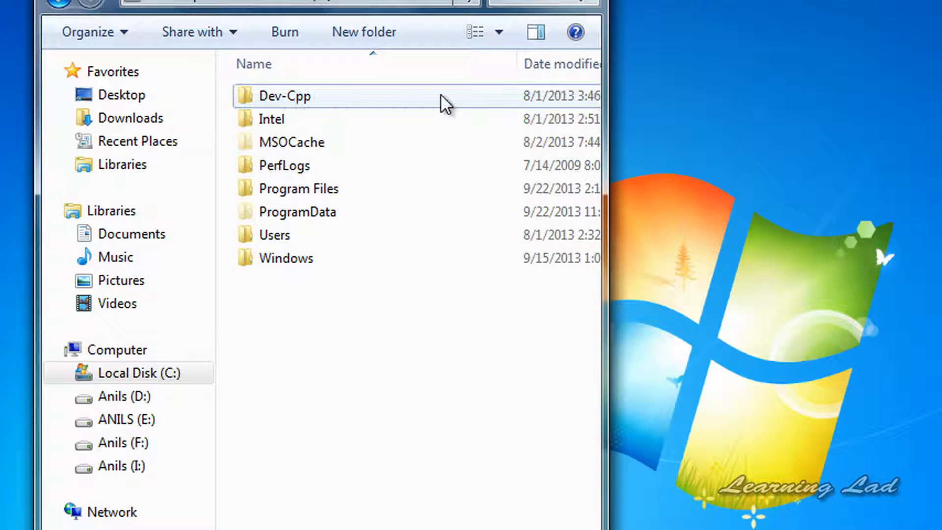
{"action": "double_click", "coordinate": [287, 96]}
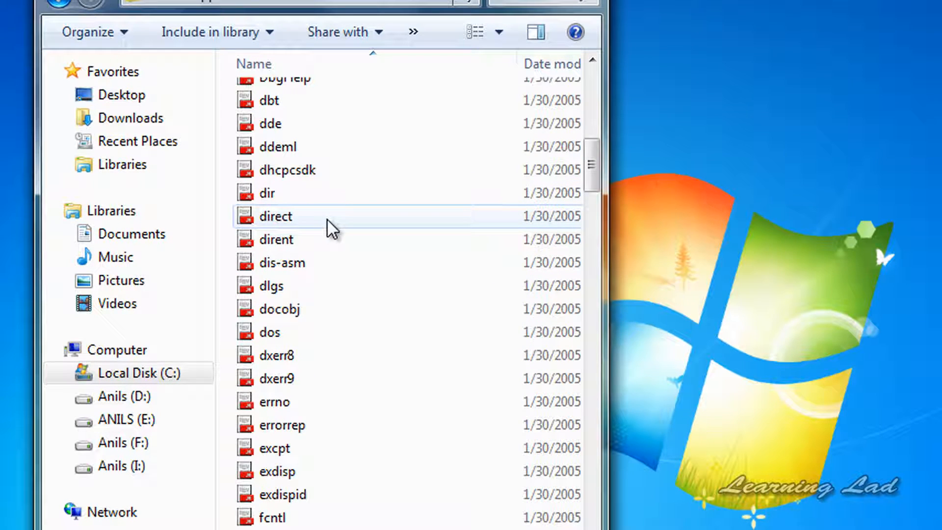
{"action": "scroll", "scroll_direction": "down", "scroll_amount": 3}
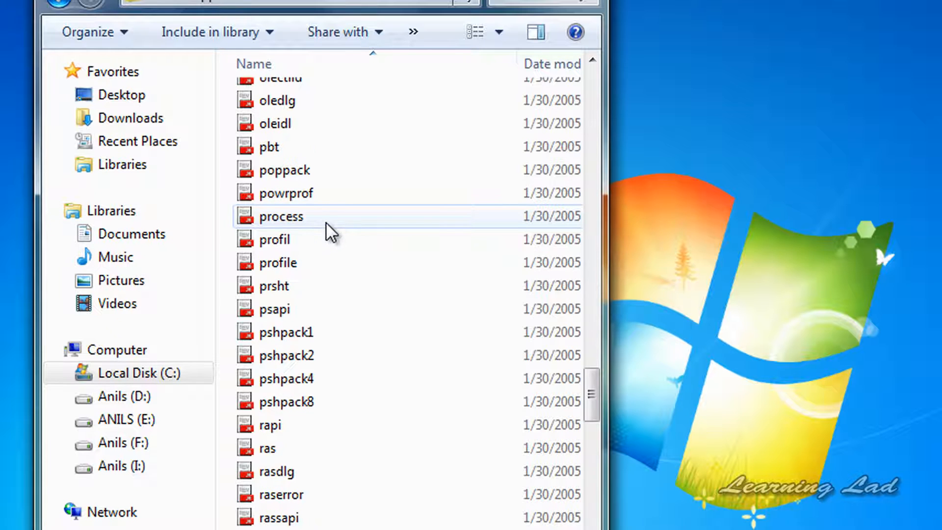
{"action": "scroll", "scroll_direction": "down", "scroll_amount": 3}
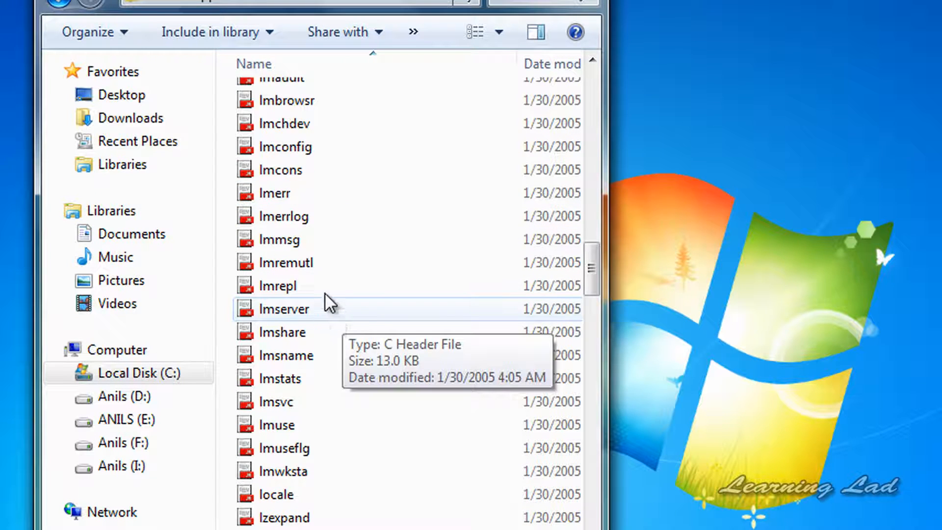
{"action": "right_click", "coordinate": [275, 285]}
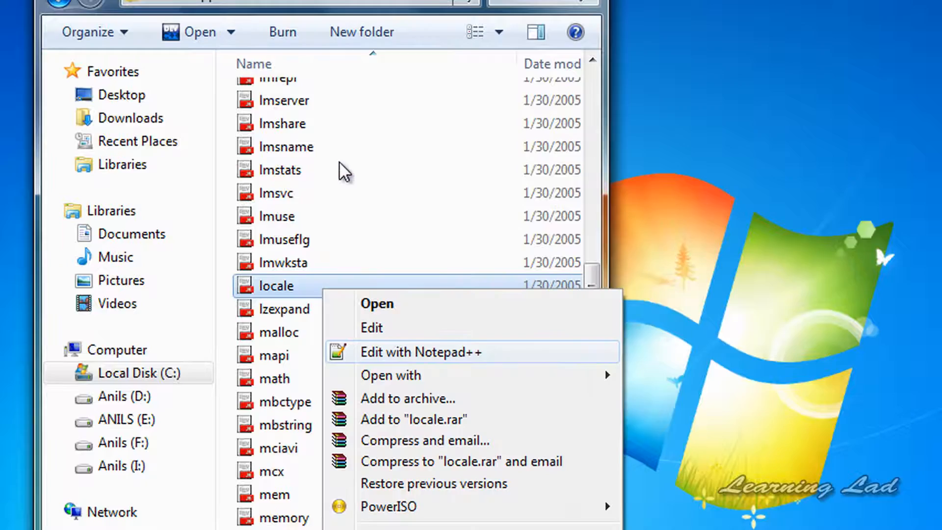
{"action": "left_click", "coordinate": [418, 352]}
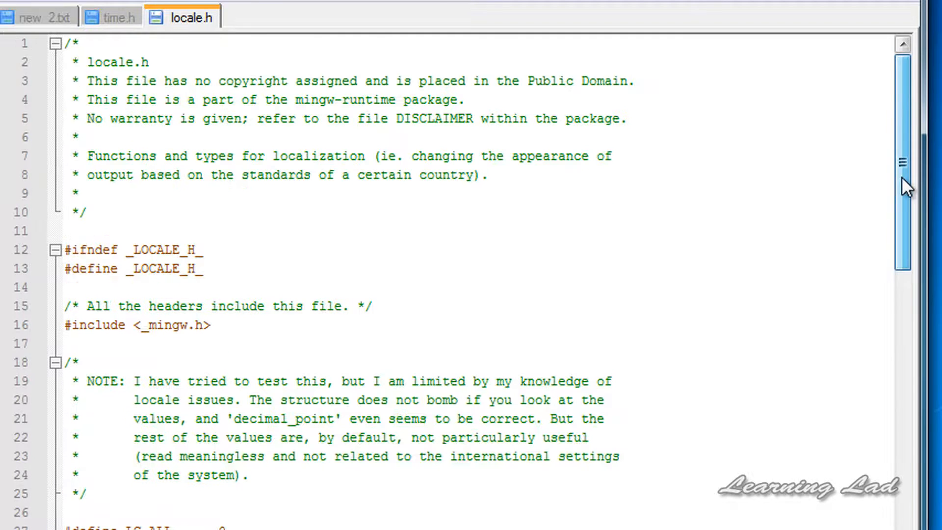
Scroll locale.h down to line 45 and select lconv in the struct definition.
{"action": "scroll", "scroll_direction": "down", "scroll_amount": 3}
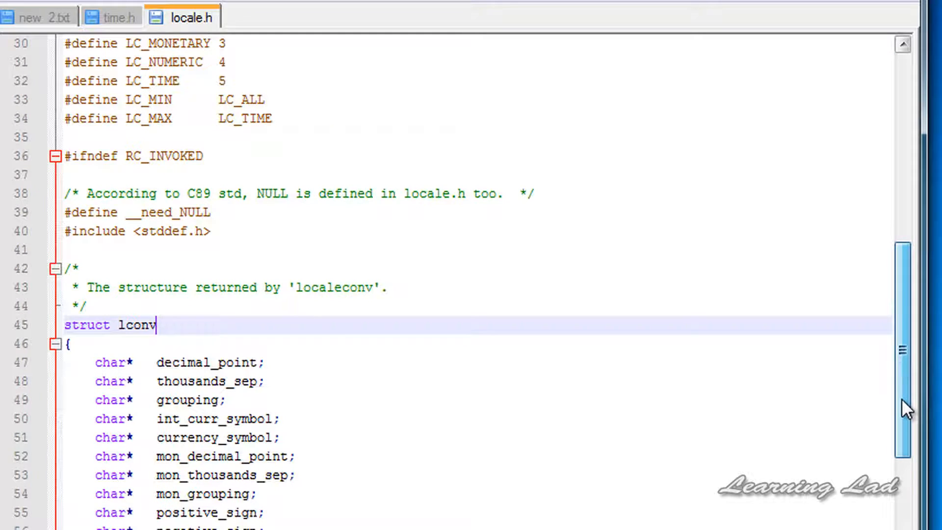
{"action": "scroll", "scroll_direction": "down", "scroll_amount": 3}
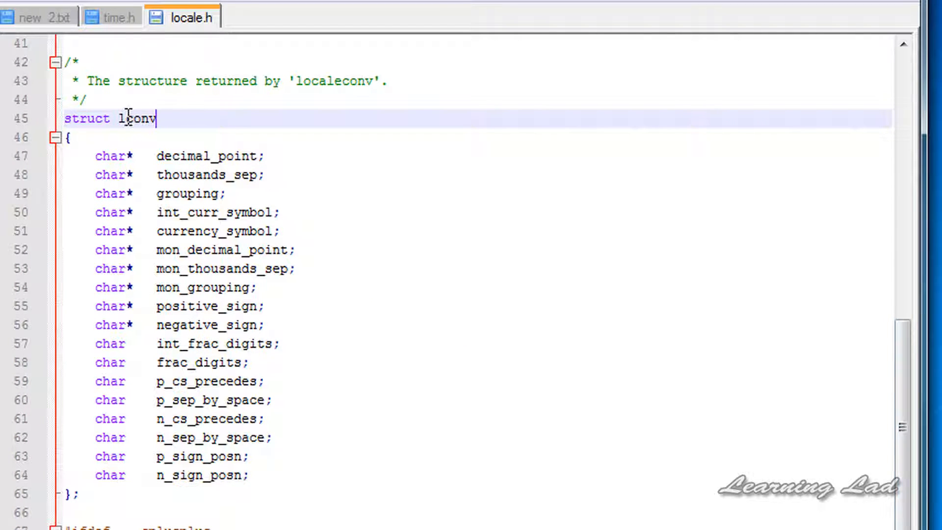
{"action": "double_click", "coordinate": [139, 117]}
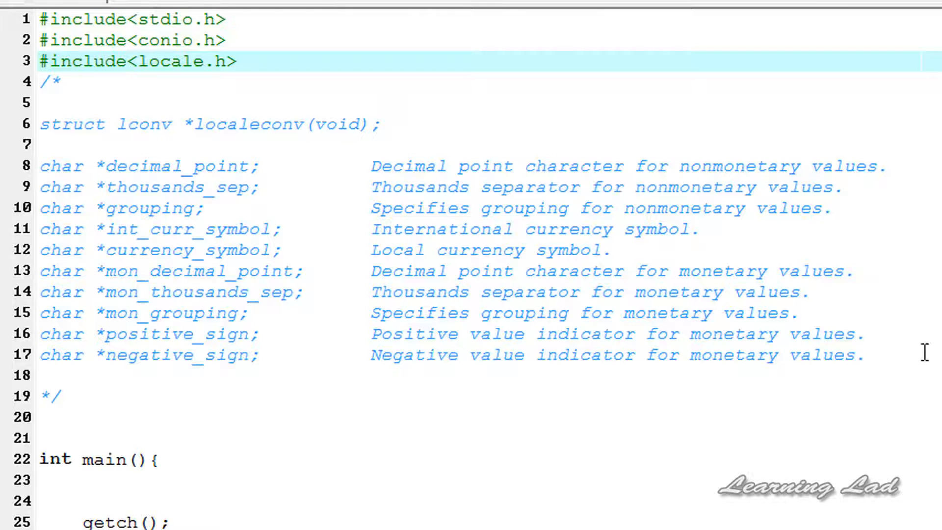
{"action": "left_click_drag", "start_coordinate": [38, 166], "coordinate": [865, 354]}
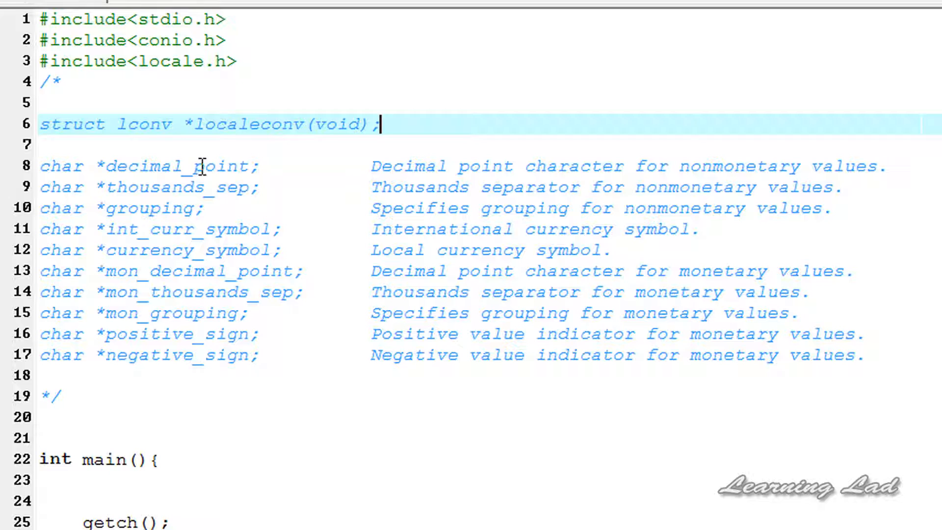
{"action": "mouse_move", "coordinate": [262, 302]}
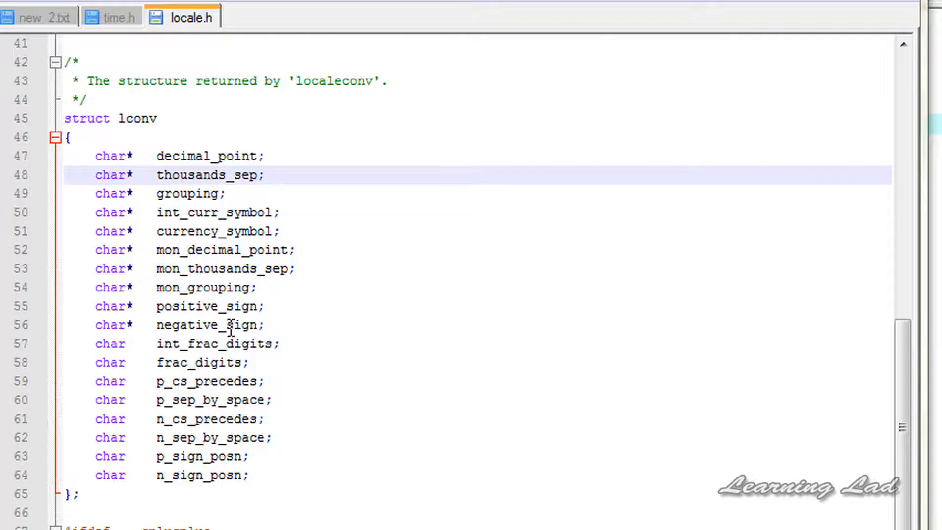
{"action": "mouse_move", "coordinate": [203, 287]}
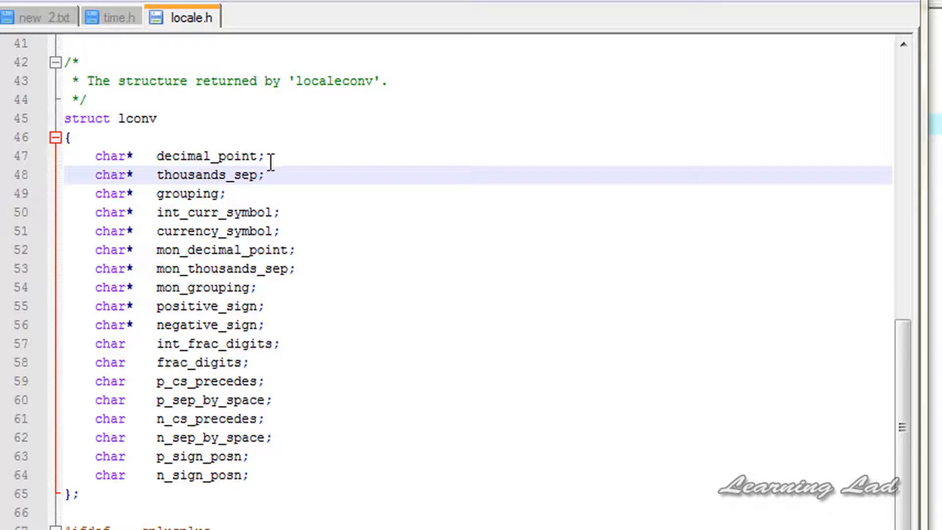
{"action": "double_click", "coordinate": [206, 155]}
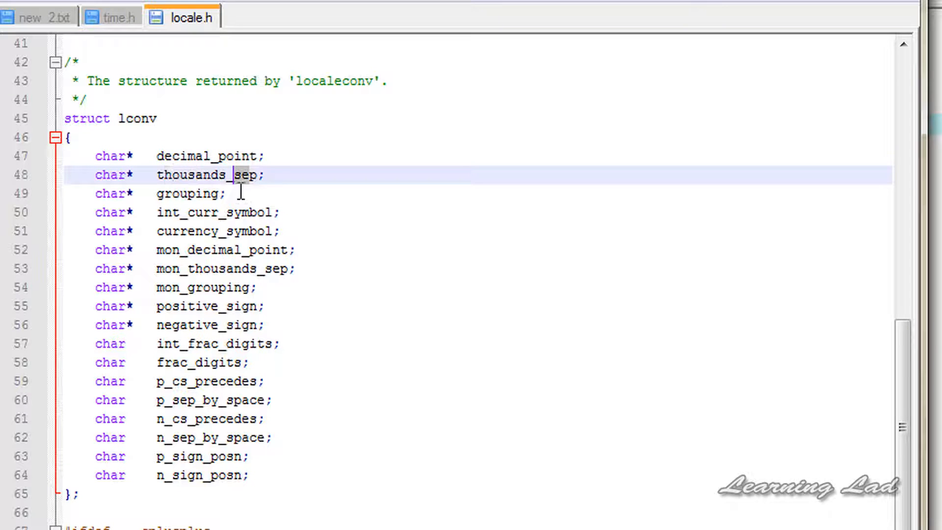
{"action": "left_click", "coordinate": [193, 193]}
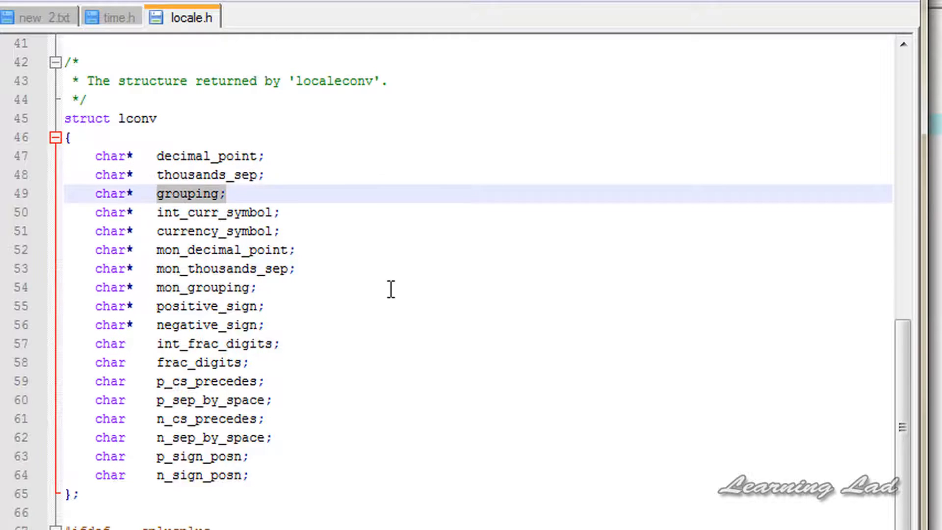
{"action": "left_click", "coordinate": [204, 287]}
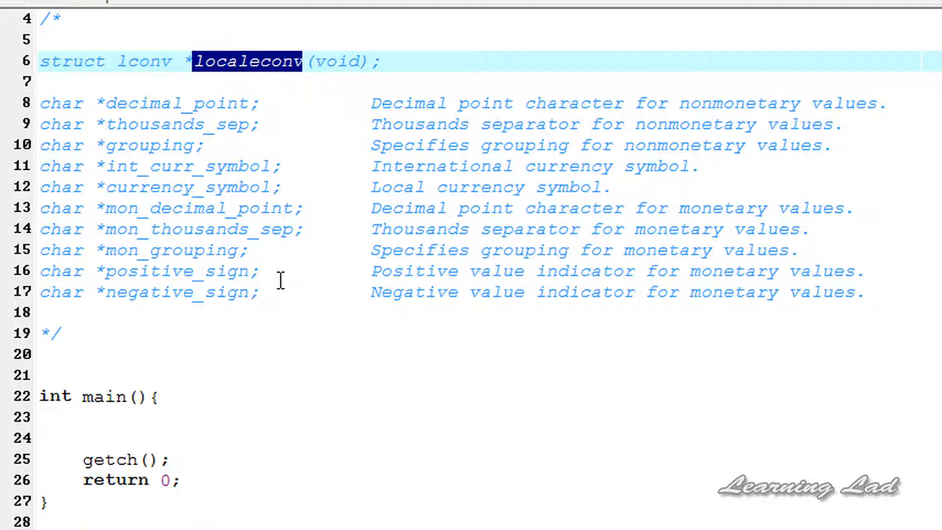
{"action": "mouse_move", "coordinate": [301, 394]}
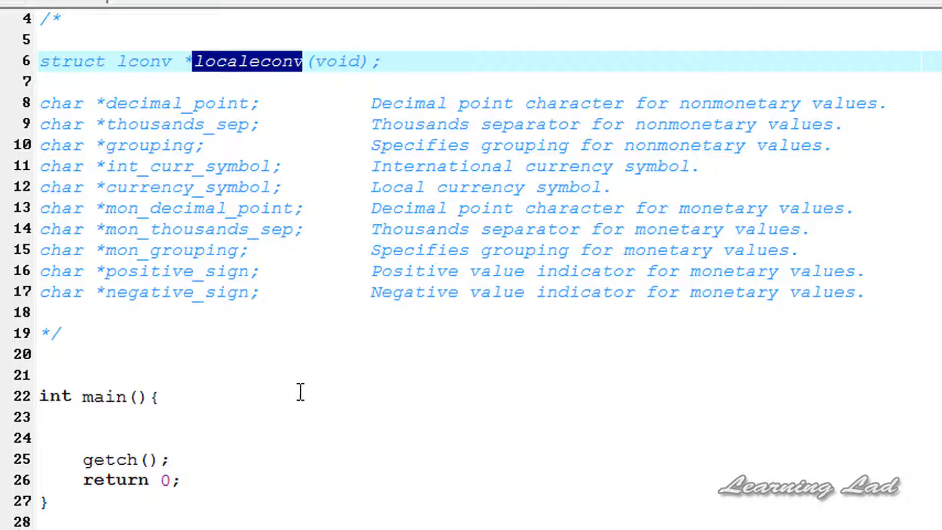
Declare 'struct lconv *lc;' after main's opening brace.
{"action": "left_click", "coordinate": [161, 397]}
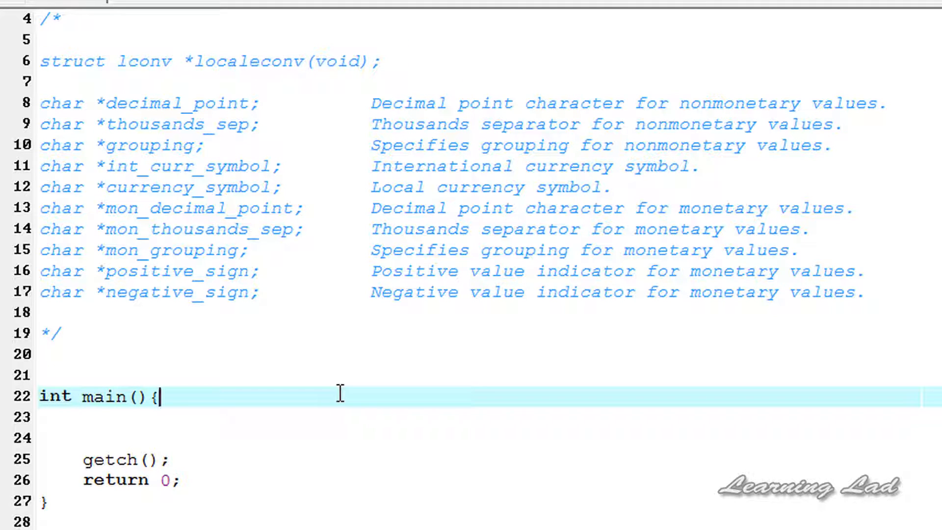
{"action": "type", "text": "s"}
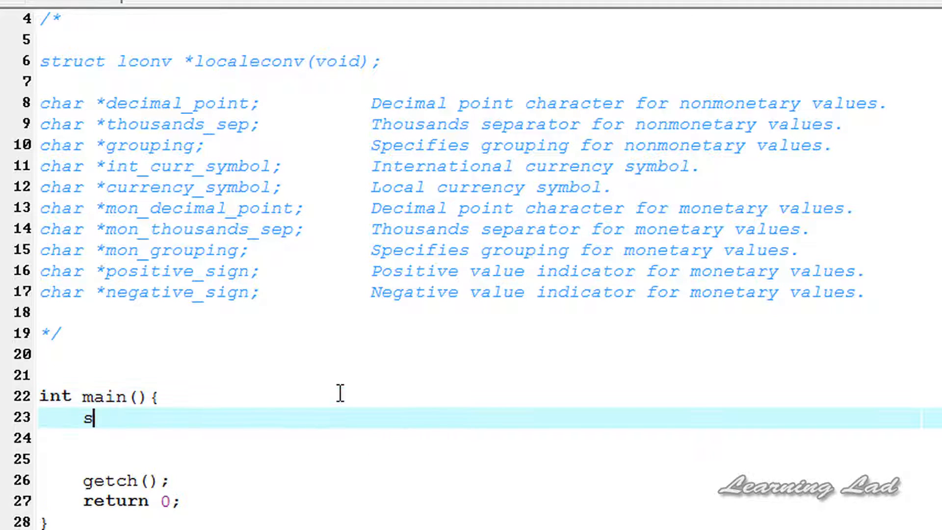
{"action": "type", "text": "truct"}
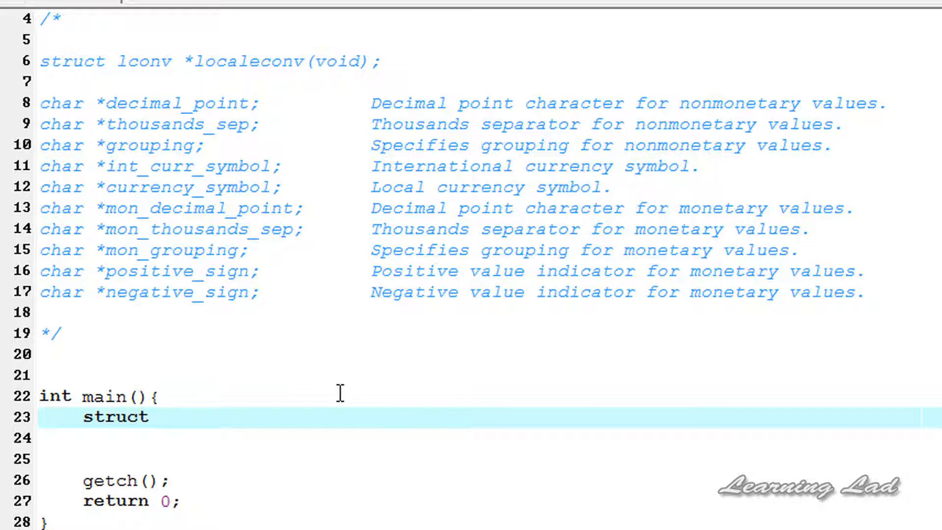
{"action": "type", "text": "lconv"}
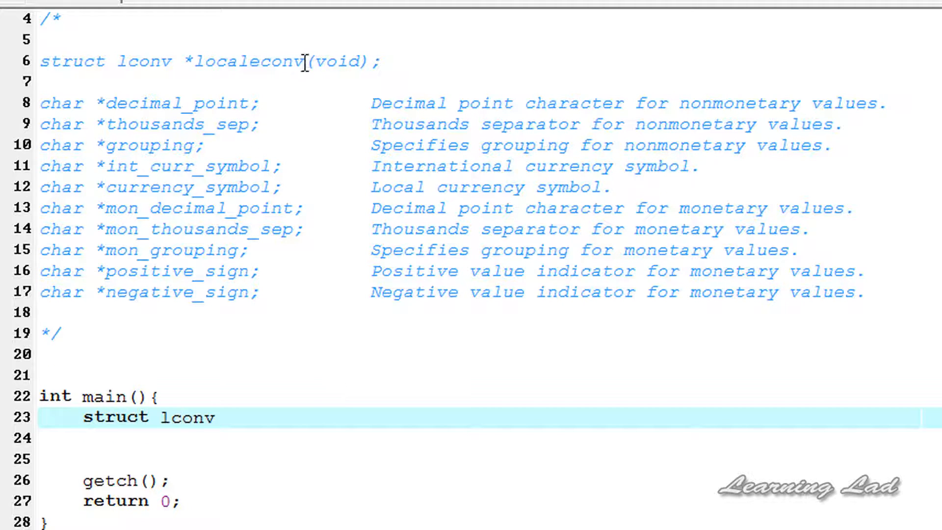
{"action": "double_click", "coordinate": [249, 61]}
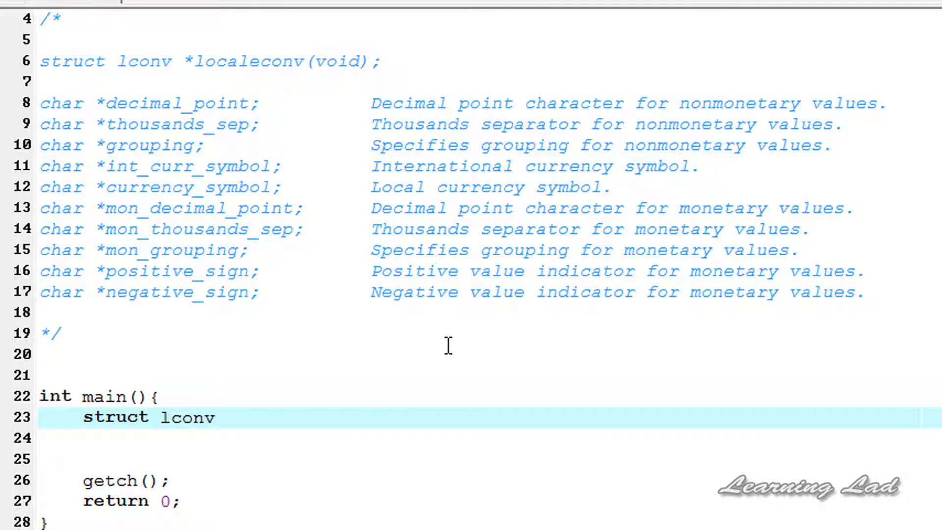
{"action": "type", "text": "*"}
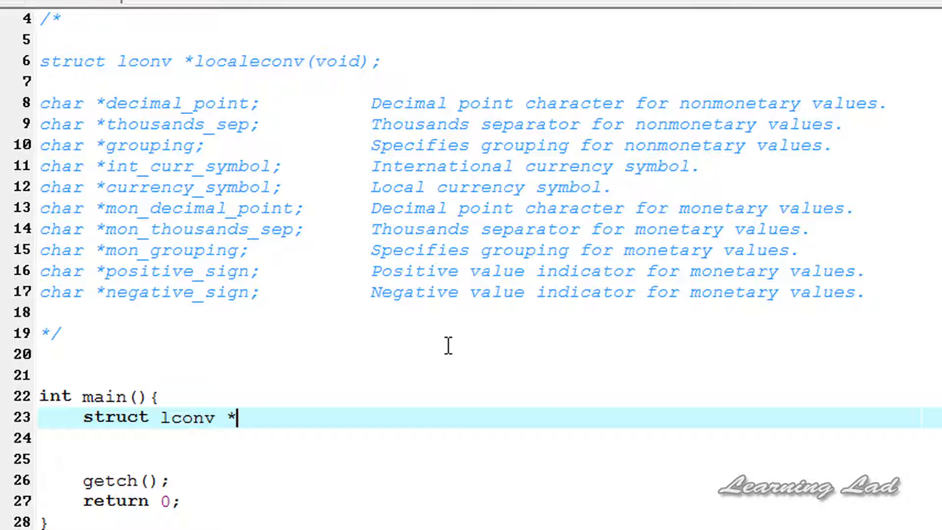
{"action": "type", "text": "l"}
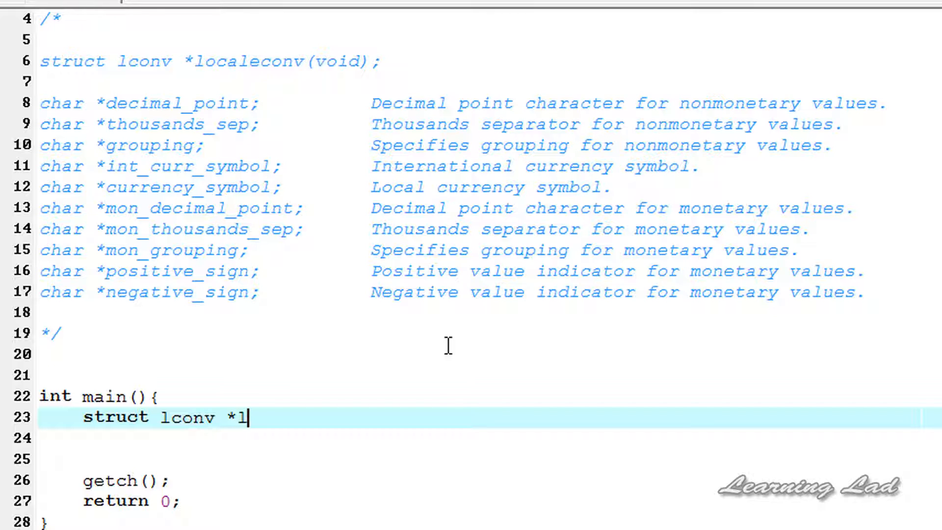
{"action": "type", "text": "c;"}
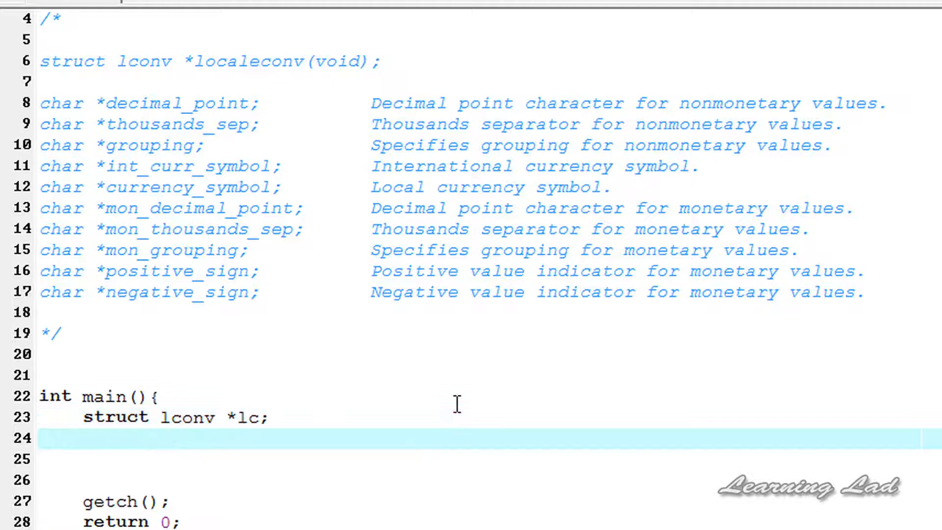
Add 'lc = localeconv();' on the next line and begin a print statement.
{"action": "type", "text": "lv"}
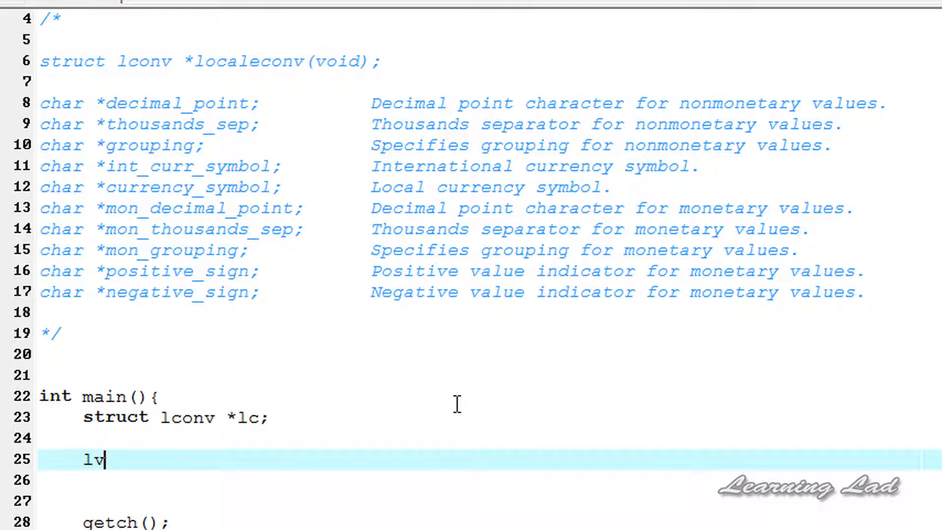
{"action": "type", "text": "c"}
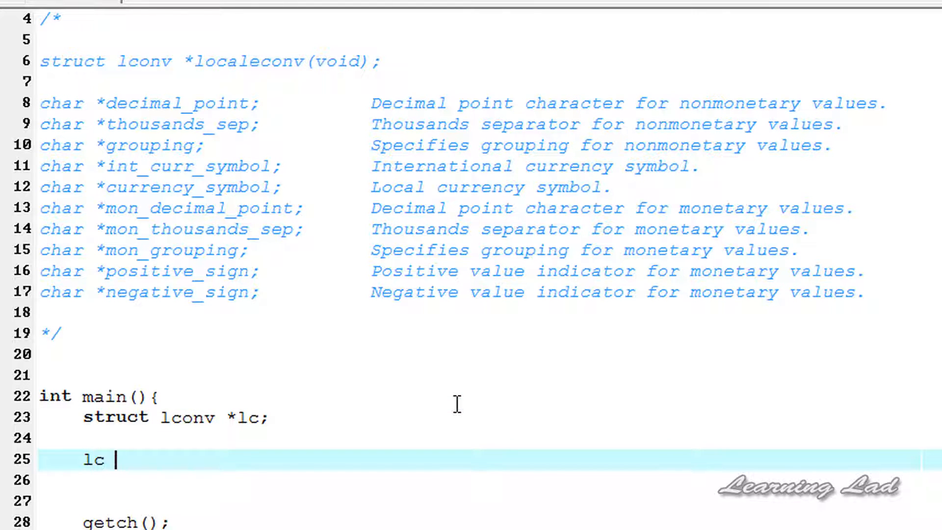
{"action": "type", "text": "="}
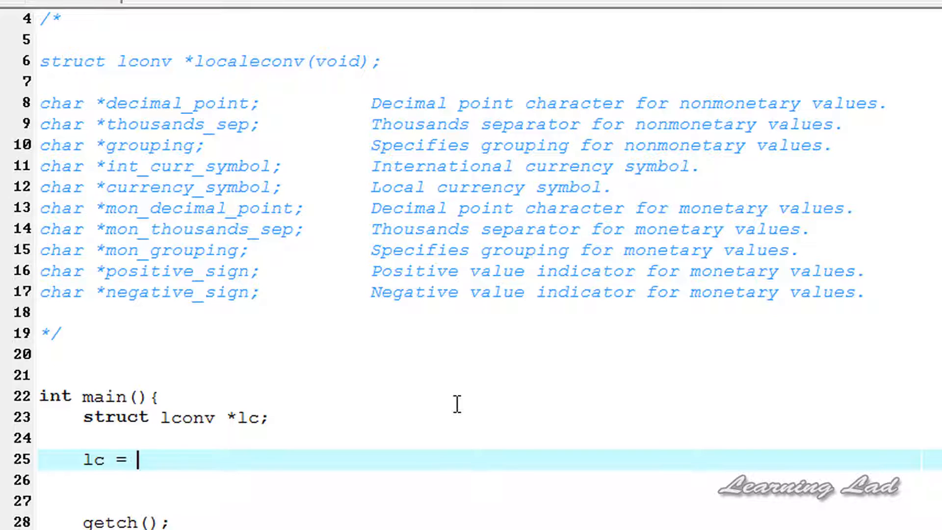
{"action": "type", "text": "localec"}
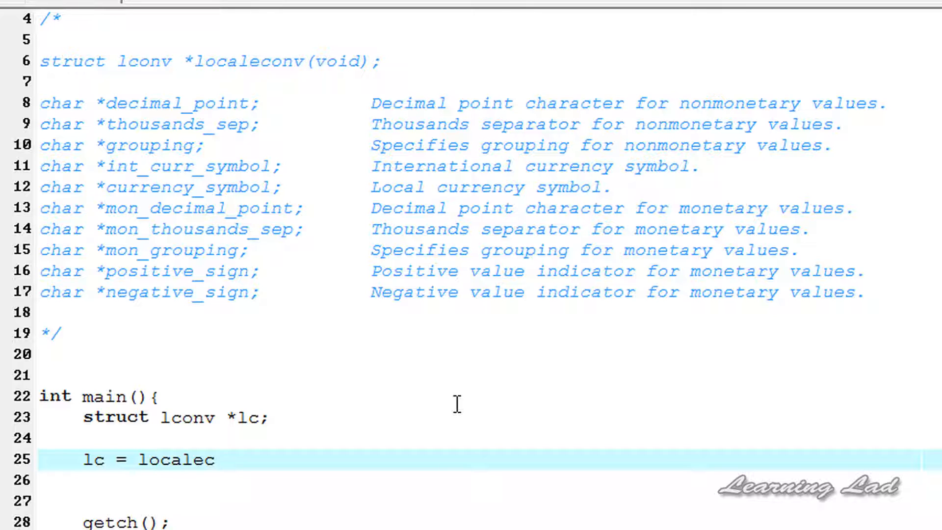
{"action": "type", "text": "onv()"}
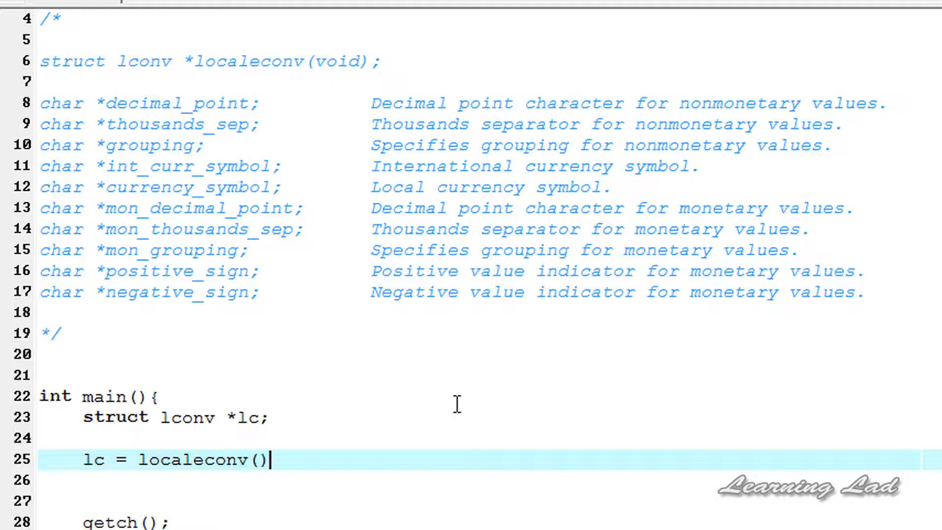
{"action": "type", "text": ";"}
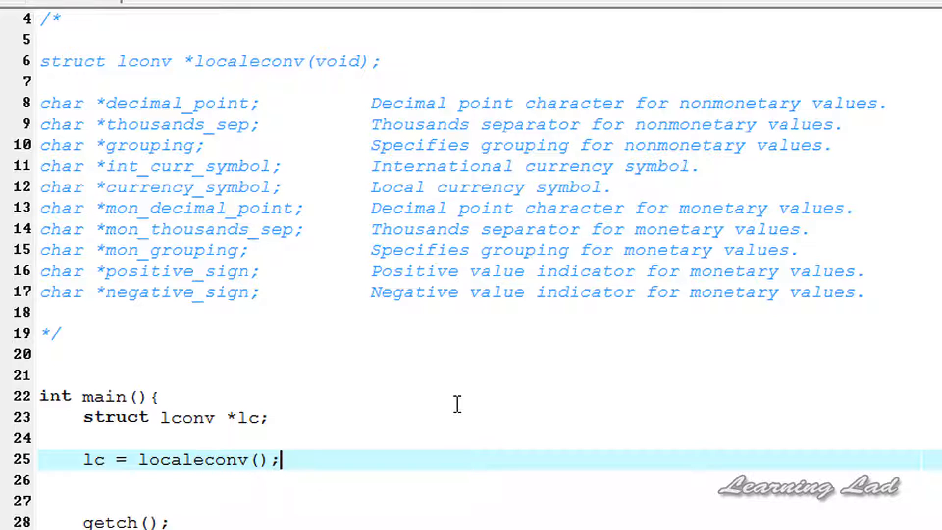
{"action": "mouse_move", "coordinate": [413, 439]}
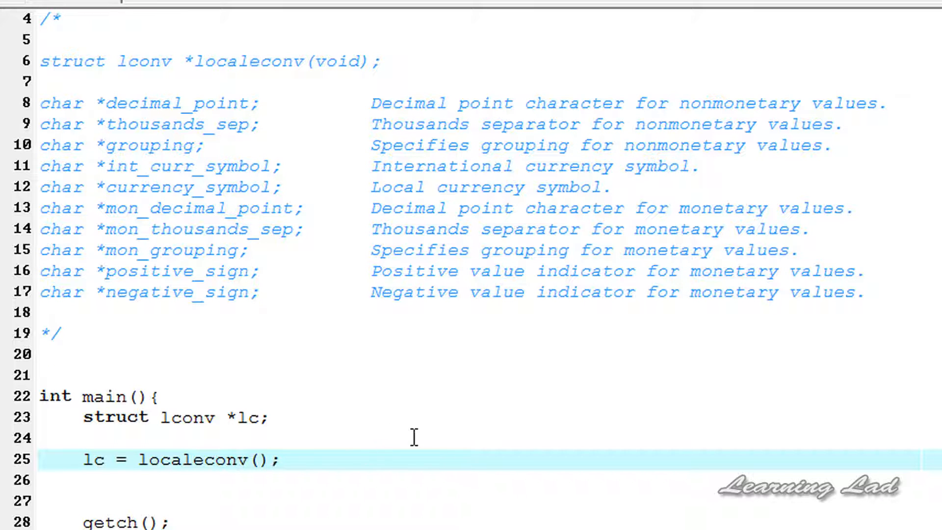
{"action": "type", "text": "pri"}
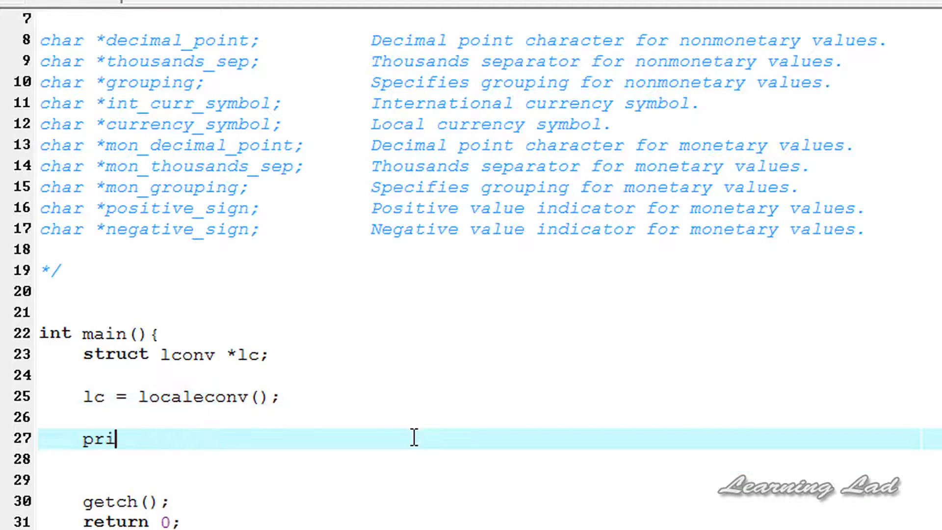
Replace the partial word with the start of printf("%s", lc->.
{"action": "key", "text": "backspace"}
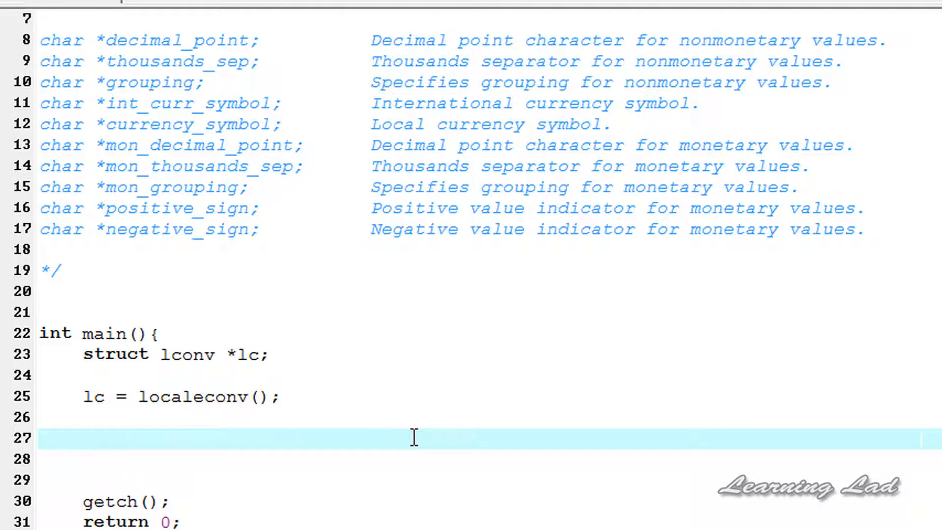
{"action": "double_click", "coordinate": [94, 397]}
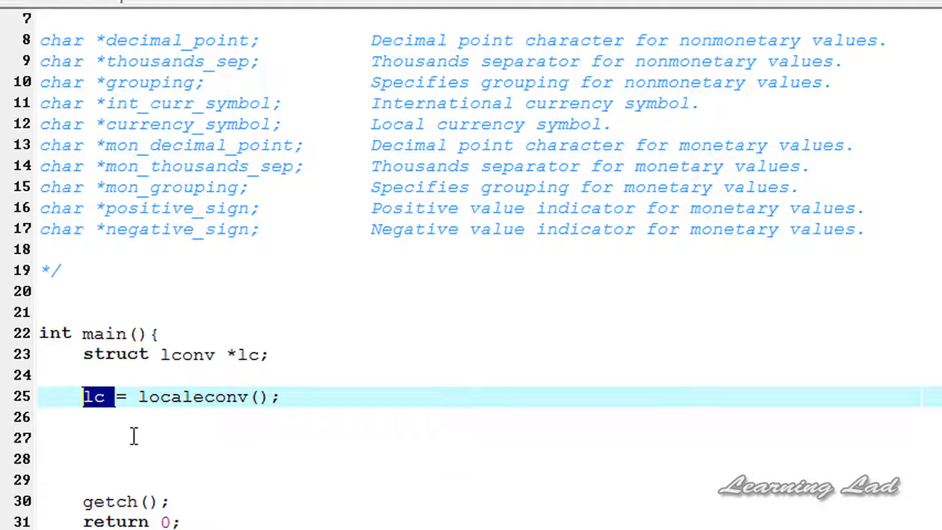
{"action": "type", "text": "printf"}
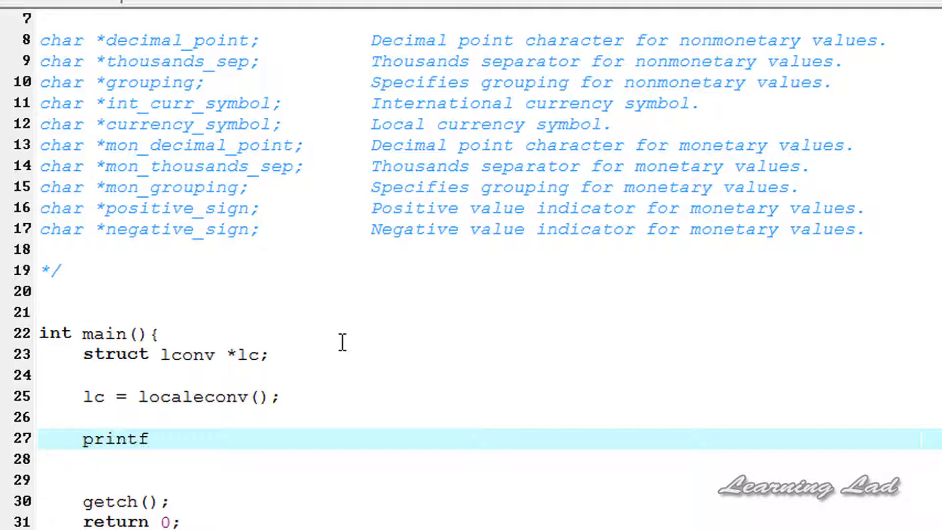
{"action": "type", "text": "();"}
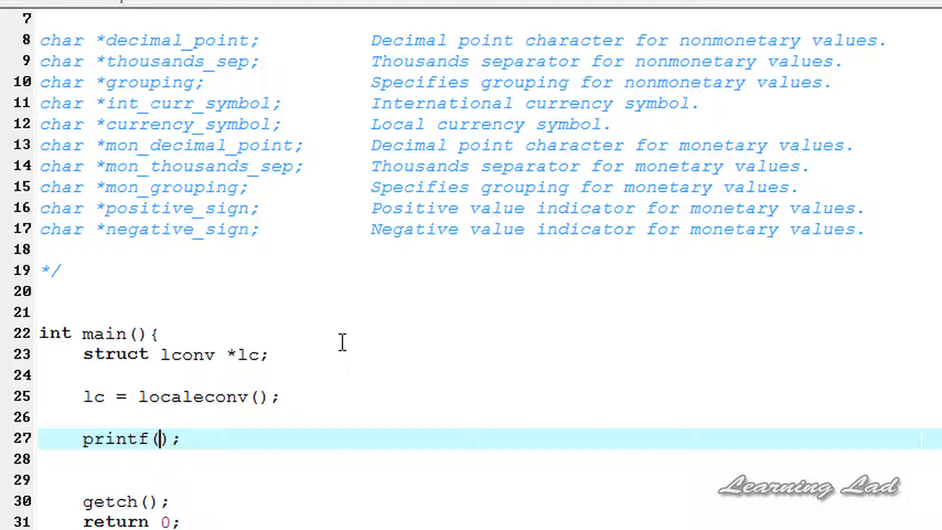
{"action": "type", "text": "\"\""}
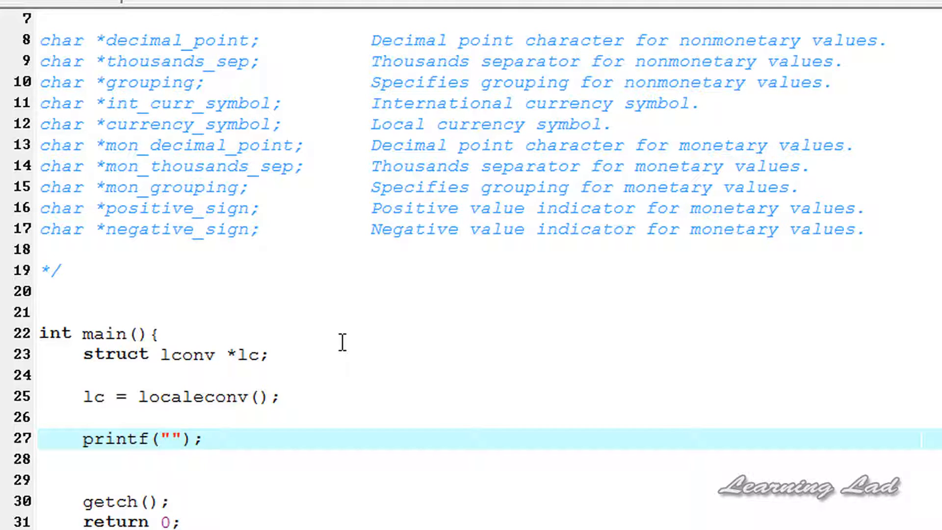
{"action": "type", "text": "%s\","}
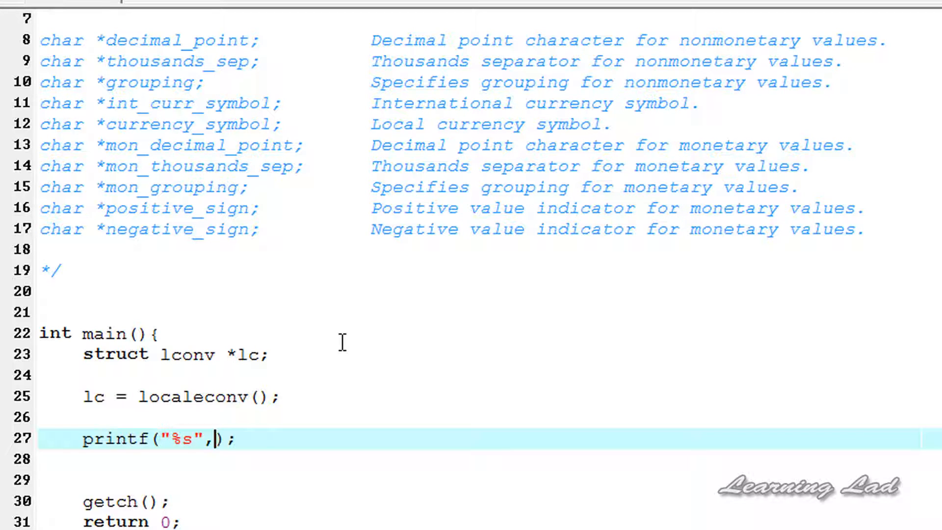
{"action": "type", "text": "lc-"}
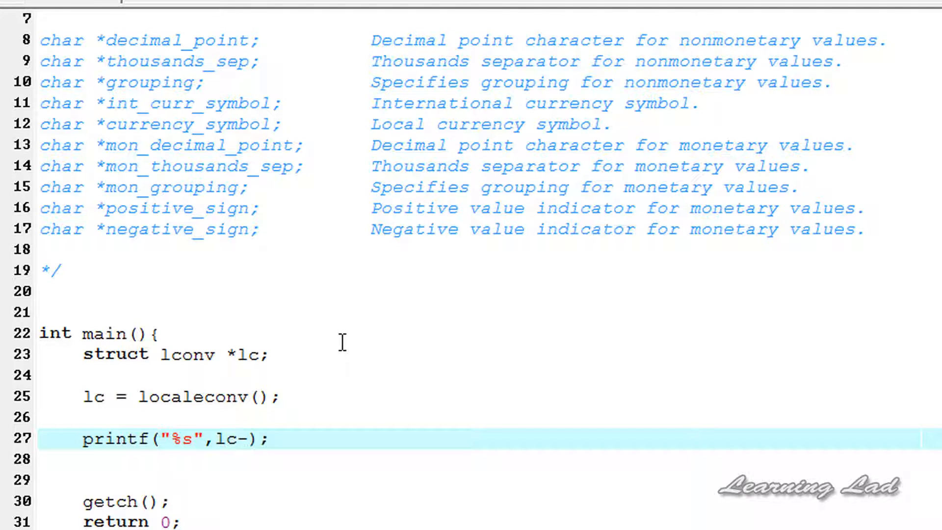
{"action": "type", "text": ">"}
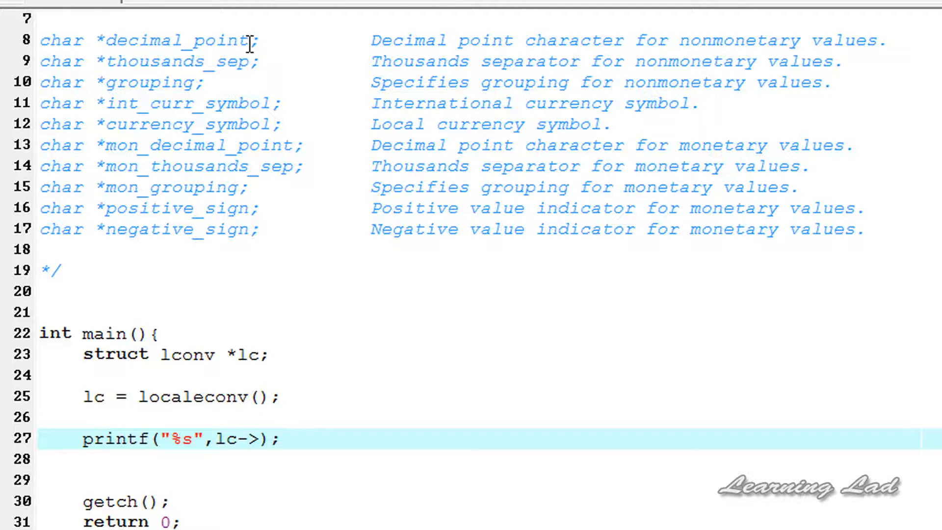
Finish the argument with decimal_point, then Compile & Run and close the console.
{"action": "right_click", "coordinate": [174, 41]}
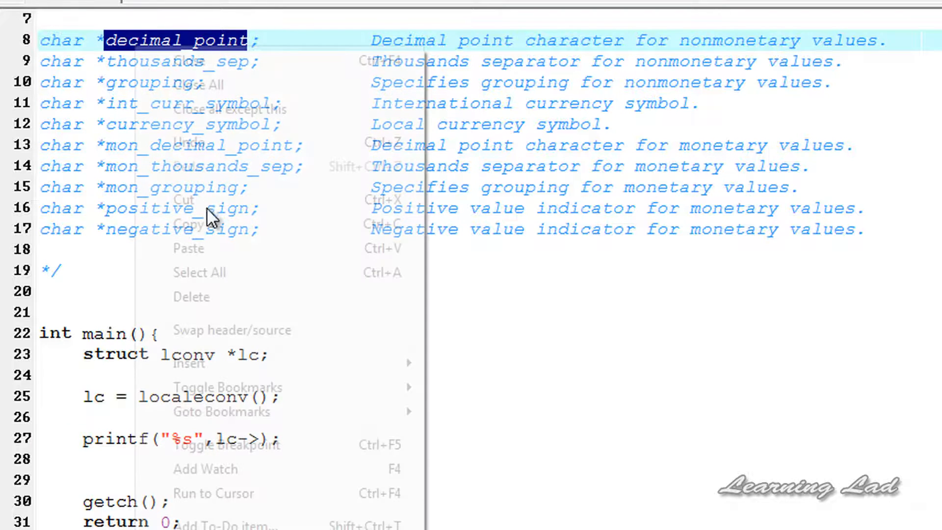
{"action": "left_click", "coordinate": [428, 328]}
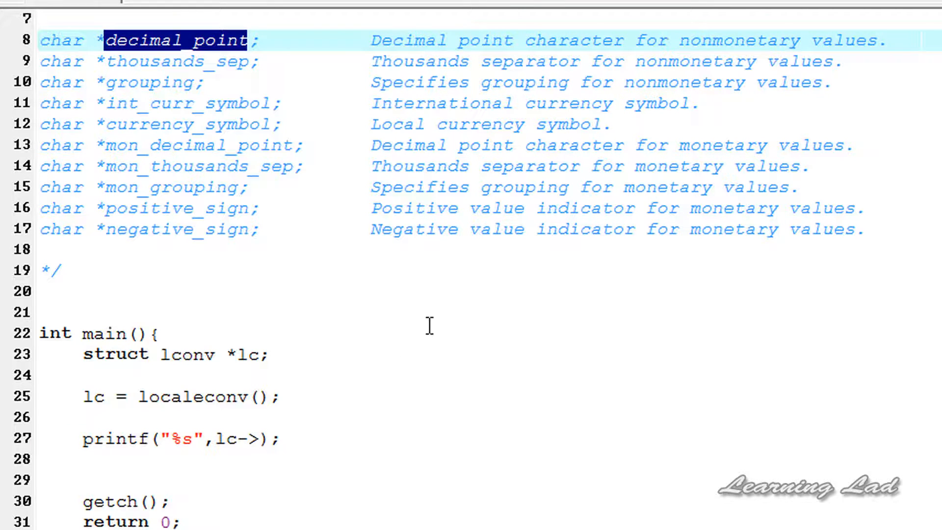
{"action": "type", "text": "decimal_point"}
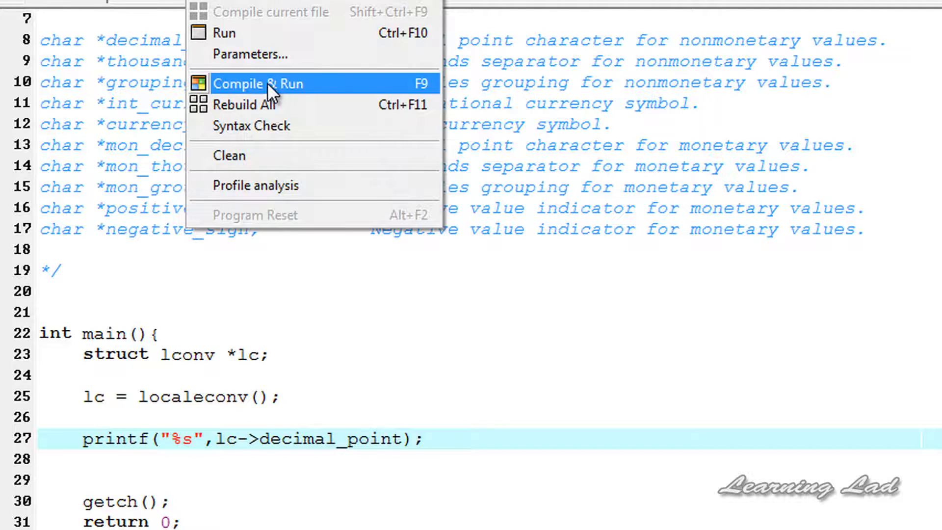
{"action": "left_click", "coordinate": [259, 83]}
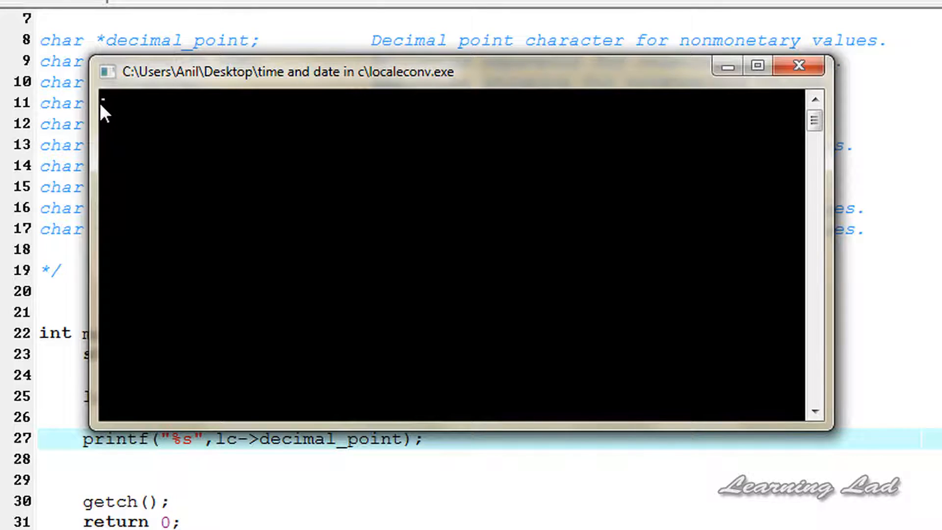
{"action": "left_click", "coordinate": [798, 65]}
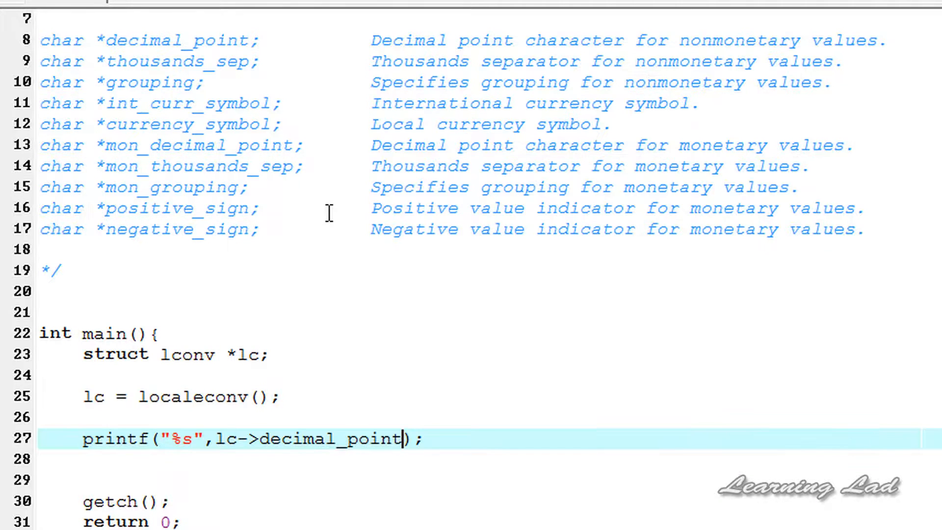
{"action": "mouse_move", "coordinate": [268, 148]}
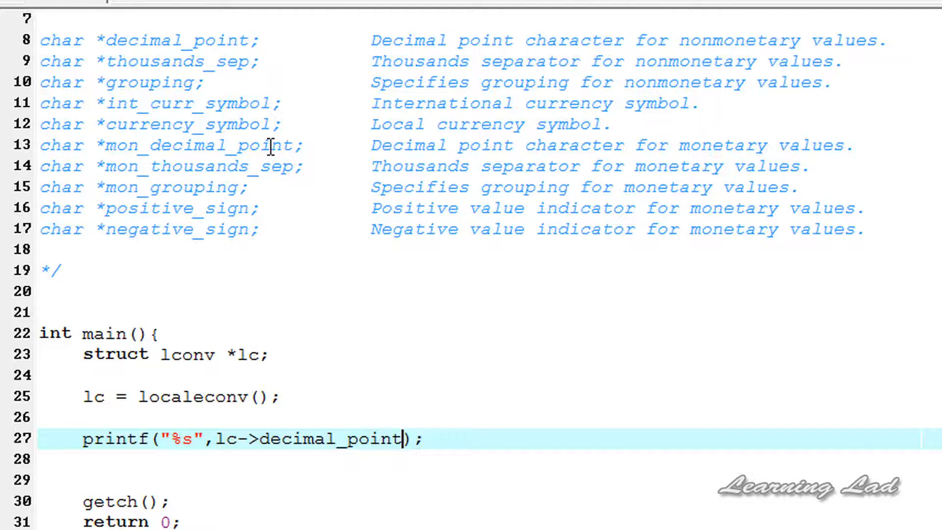
{"action": "double_click", "coordinate": [235, 62]}
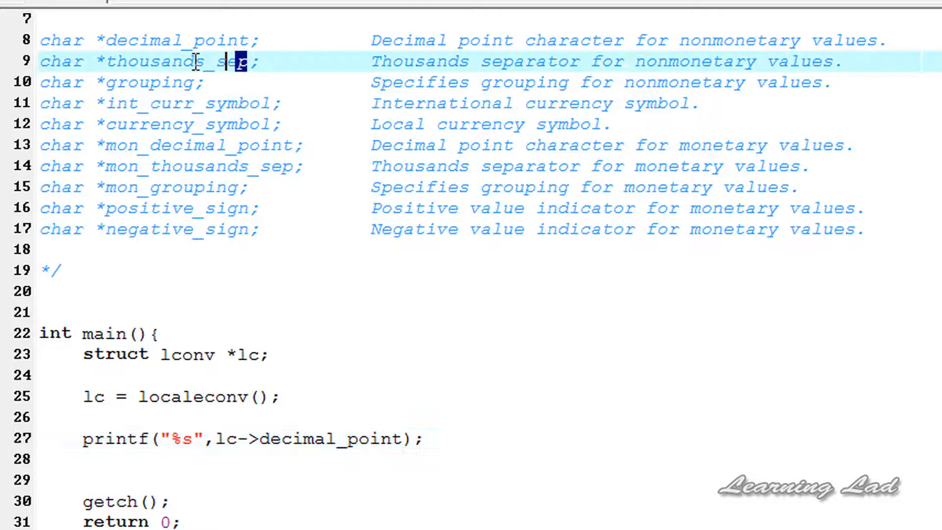
{"action": "double_click", "coordinate": [174, 61]}
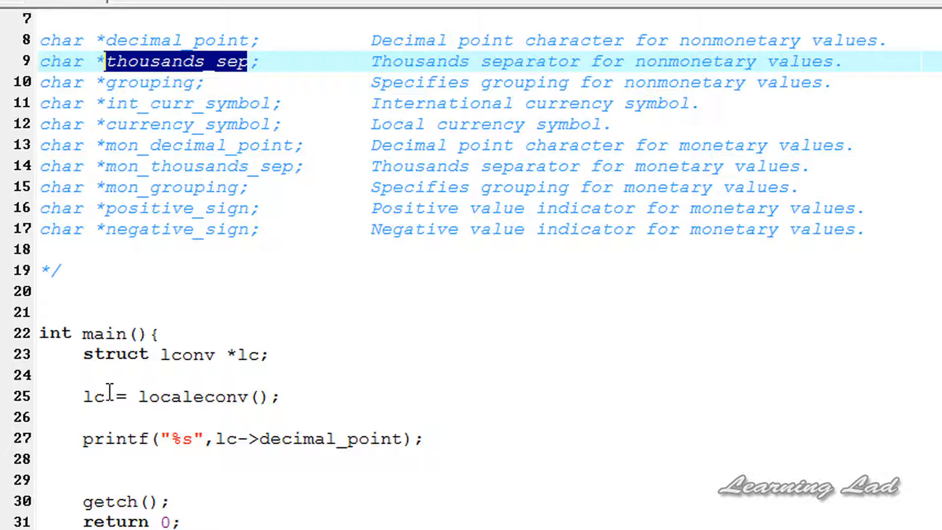
{"action": "double_click", "coordinate": [187, 353]}
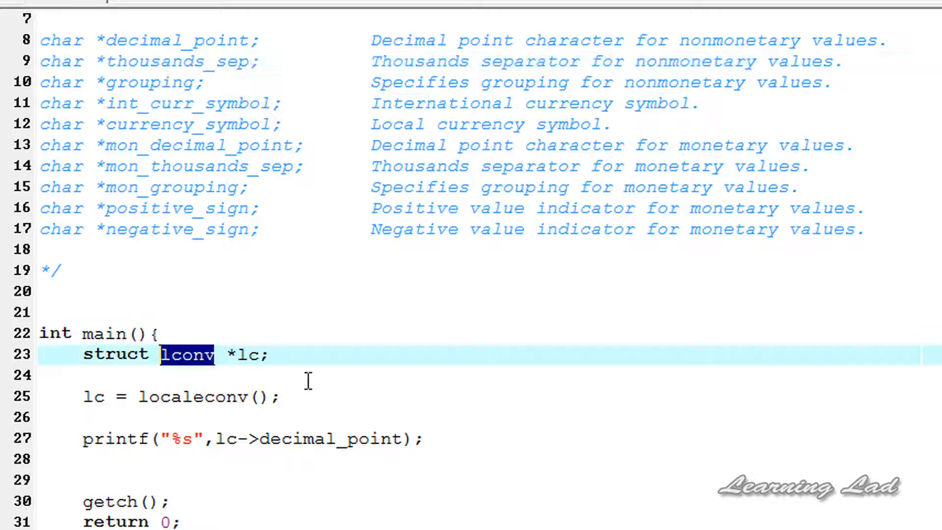